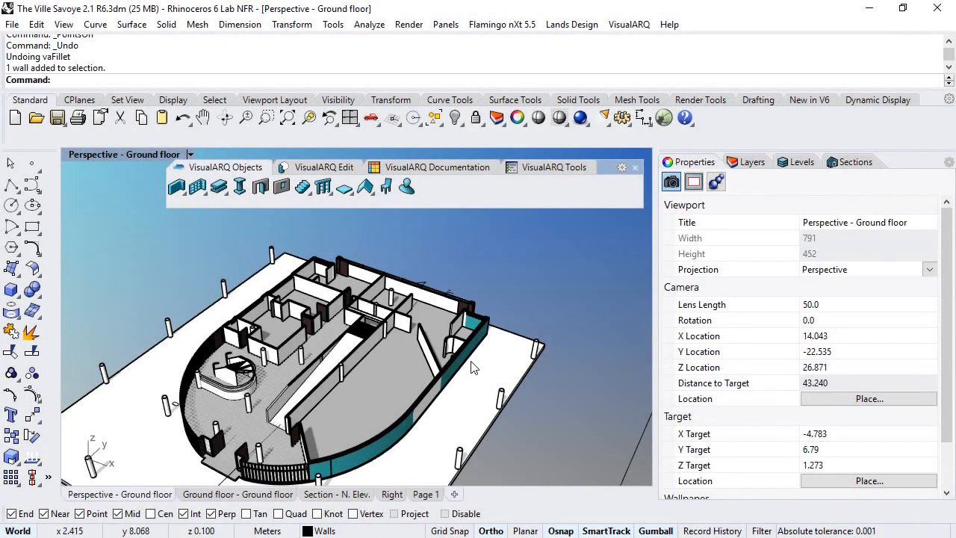
Clear the wall selection and show the VisualARQ Edit toolbar.
click(322, 167)
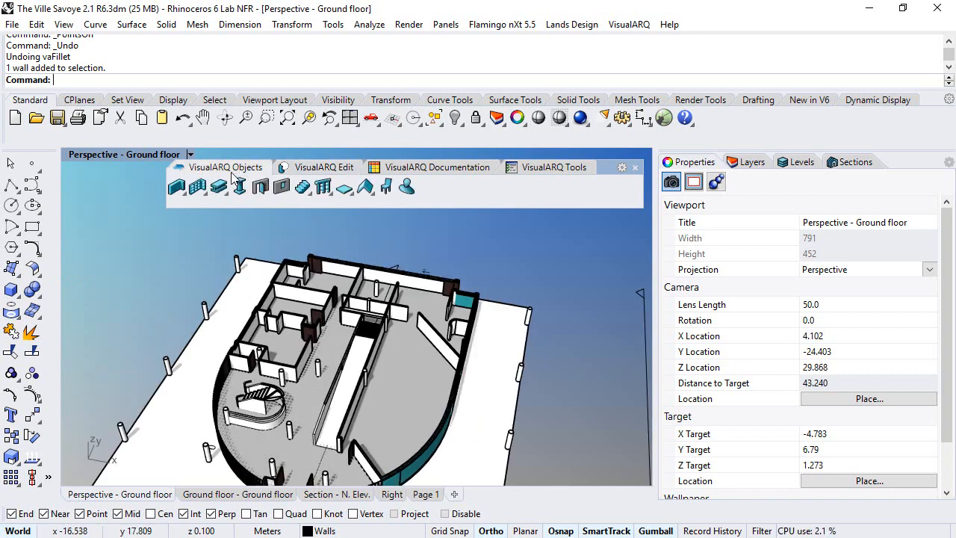
click(177, 187)
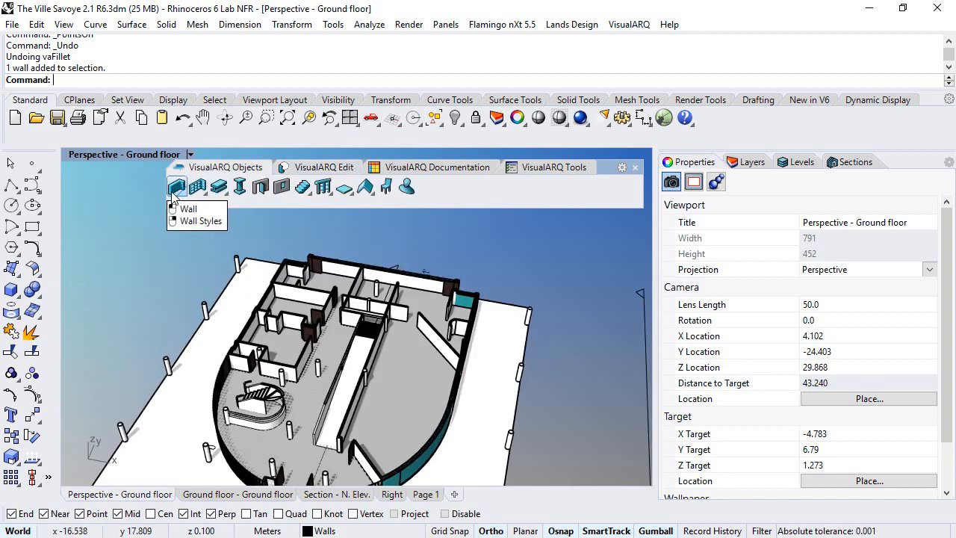
mouse_move(218, 187)
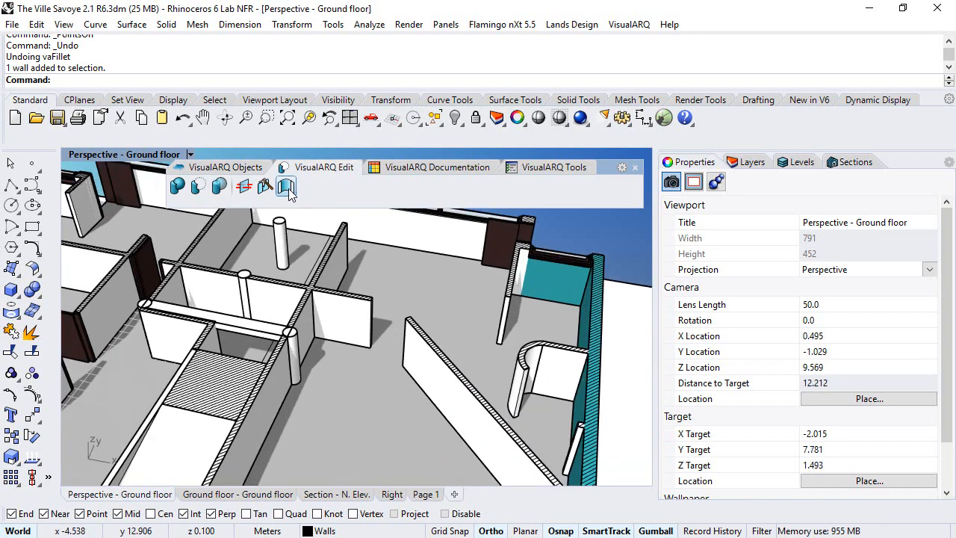
Start vaFillet and set its radius to 0.8.
click(287, 187)
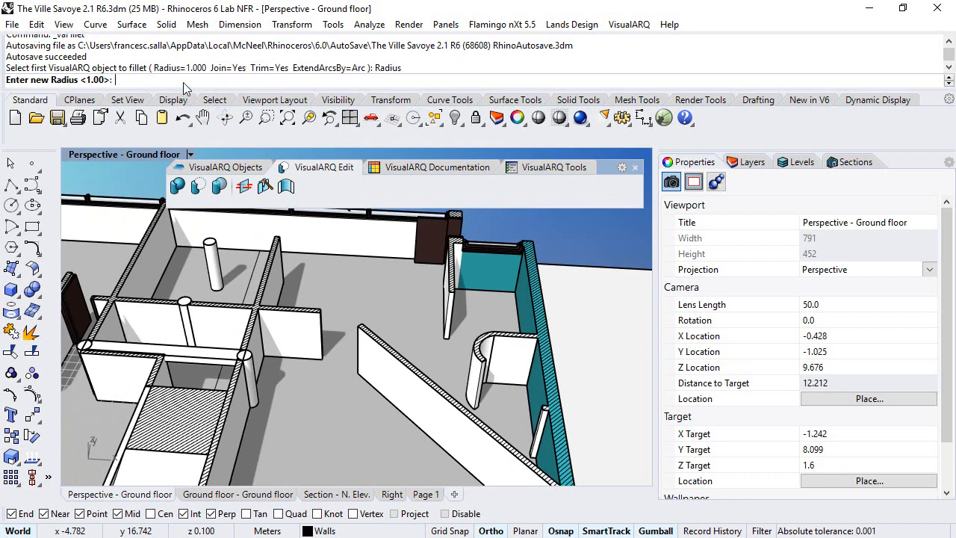
text(0.8)
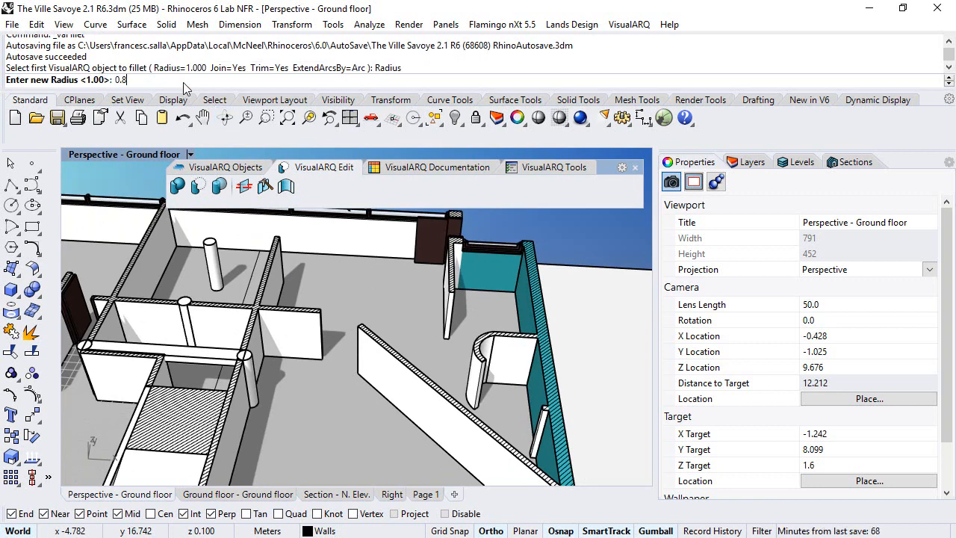
key(enter)
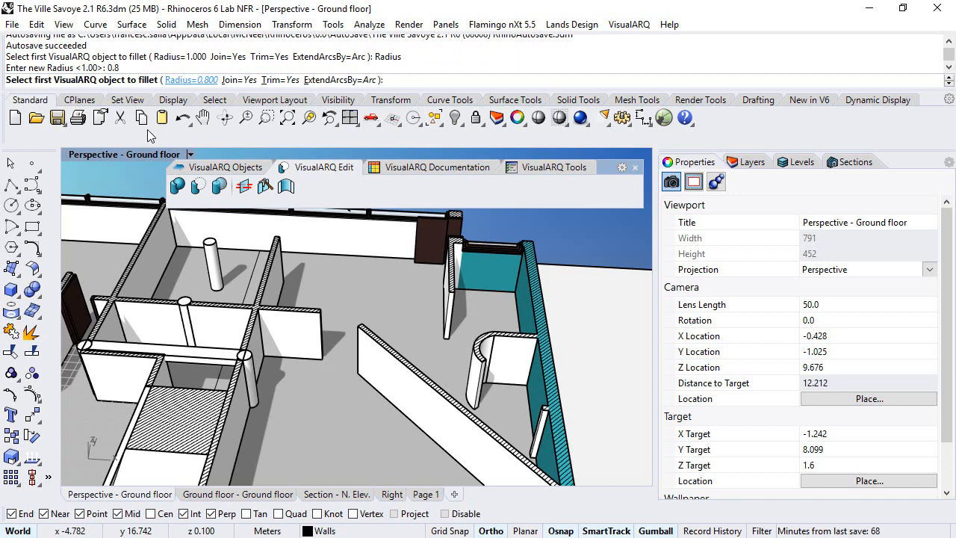
mouse_move(305, 341)
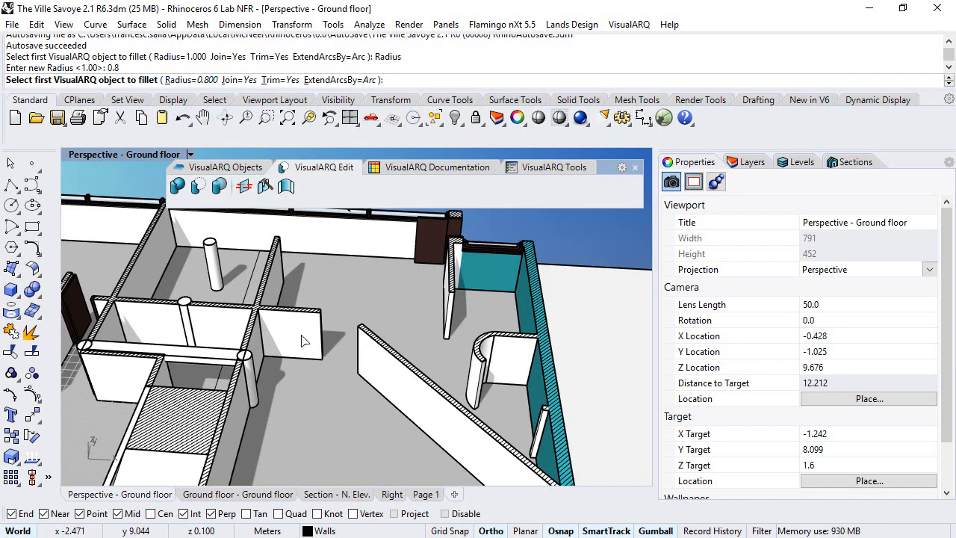
mouse_move(272, 360)
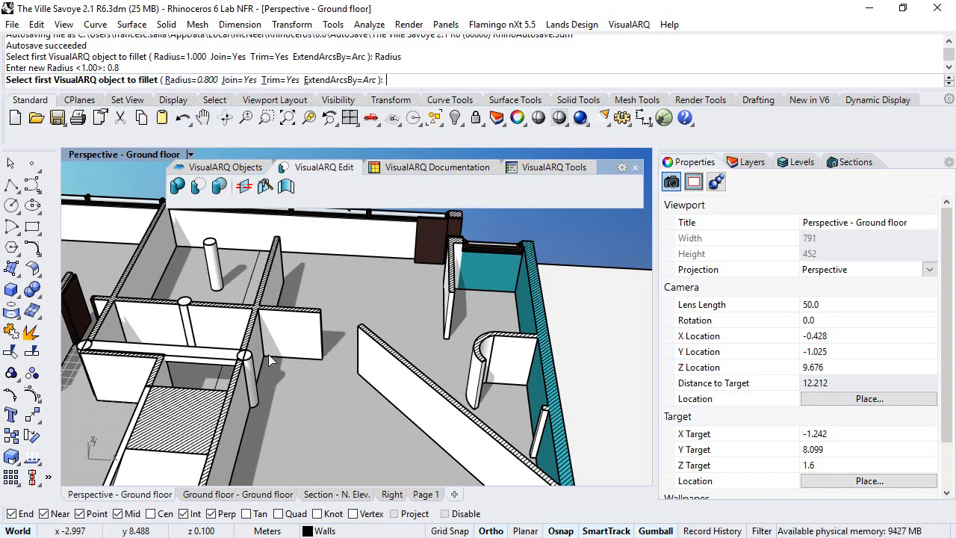
mouse_move(341, 344)
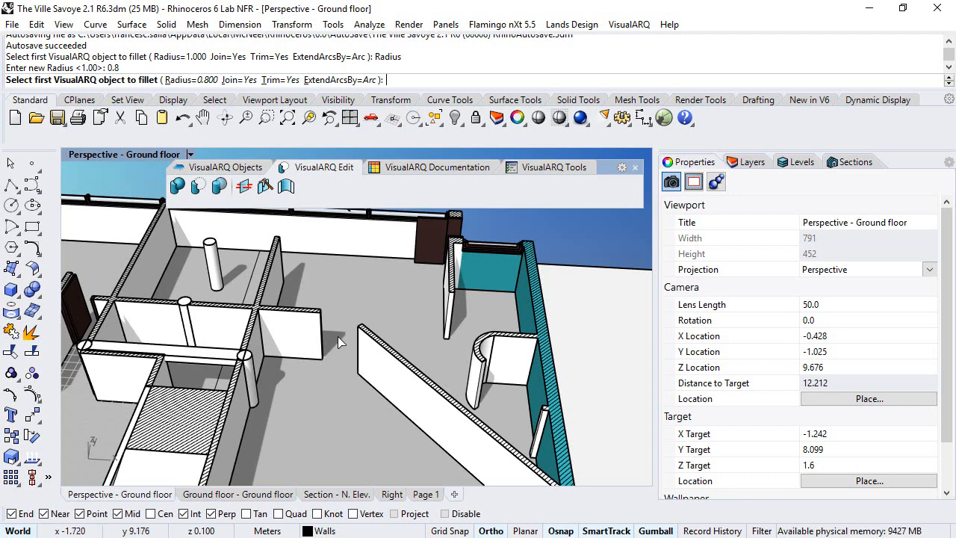
mouse_move(361, 367)
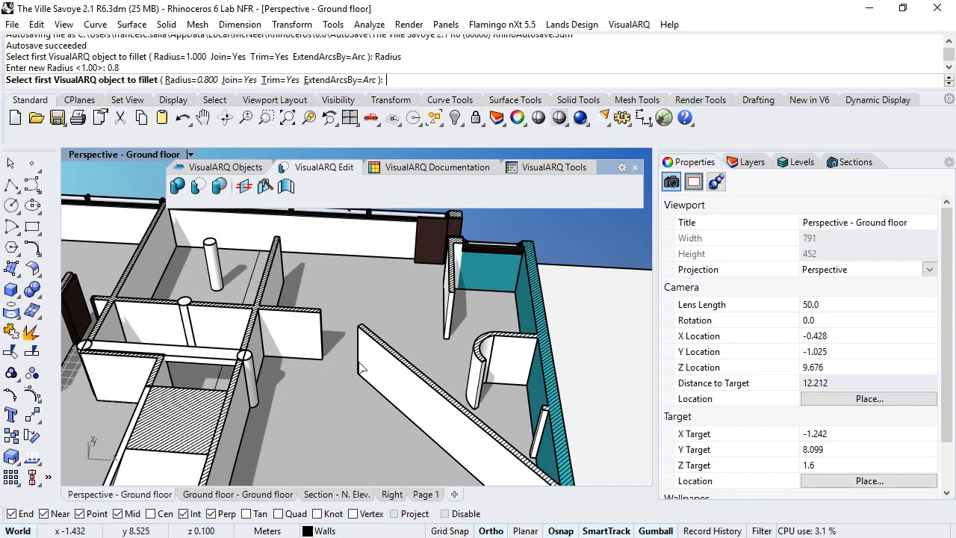
mouse_move(361, 367)
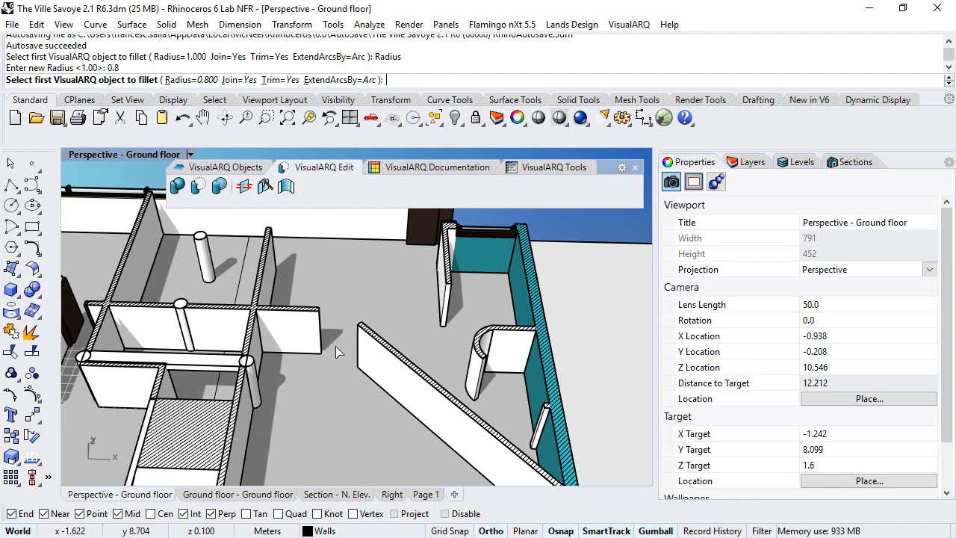
mouse_move(410, 345)
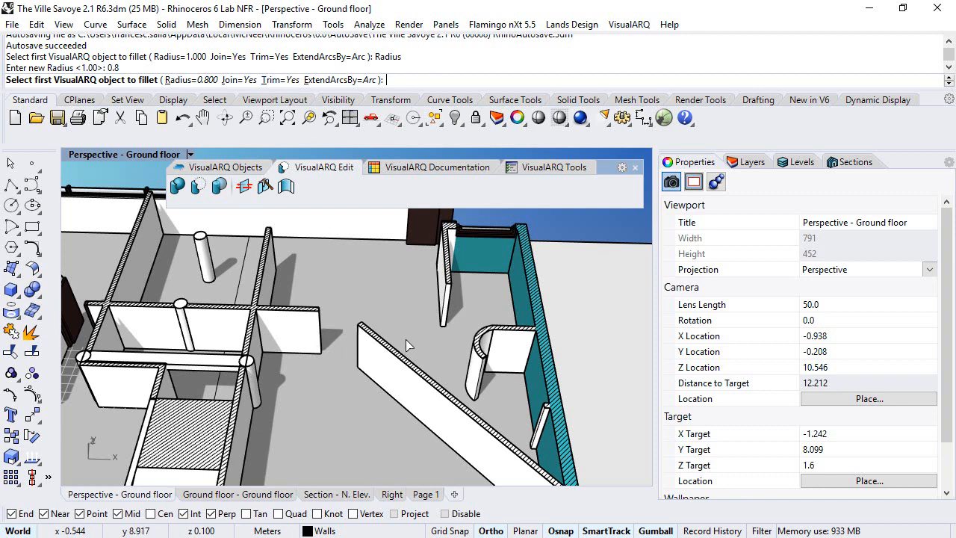
mouse_move(362, 340)
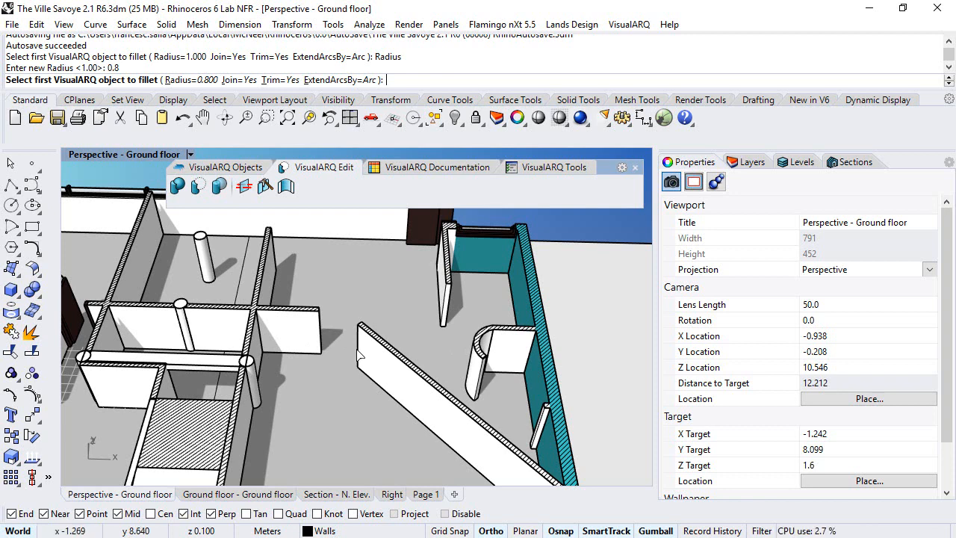
mouse_move(372, 233)
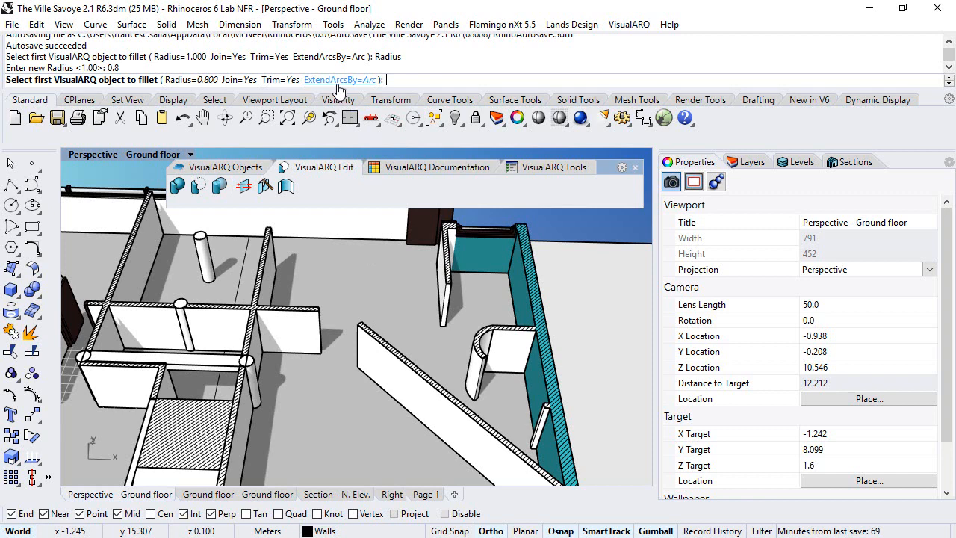
mouse_move(307, 330)
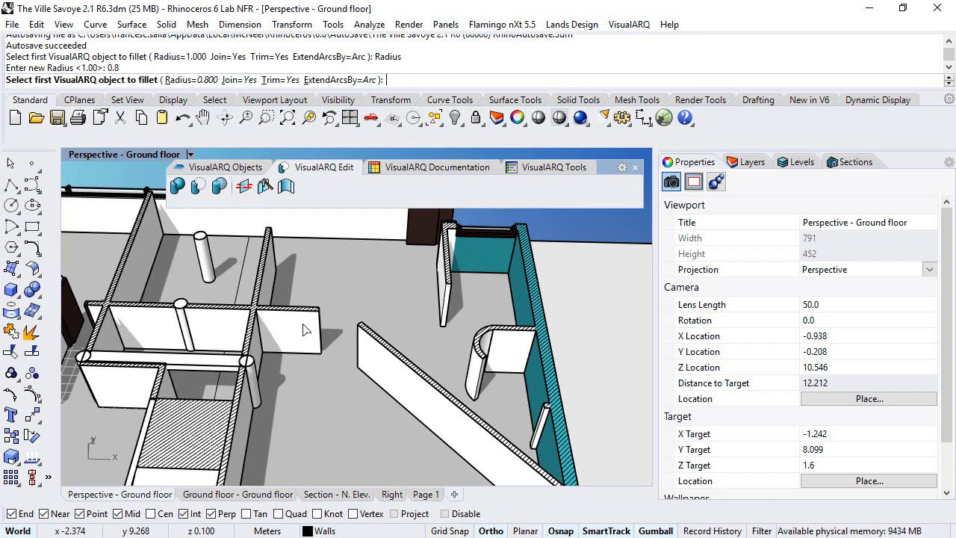
mouse_move(308, 332)
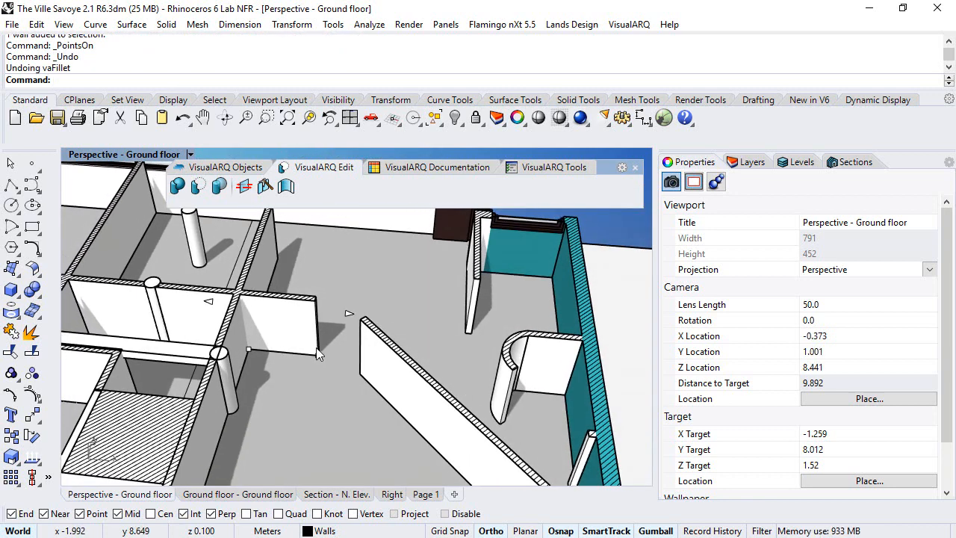
Run vaFillet again and pick the first wall to fillet.
click(287, 185)
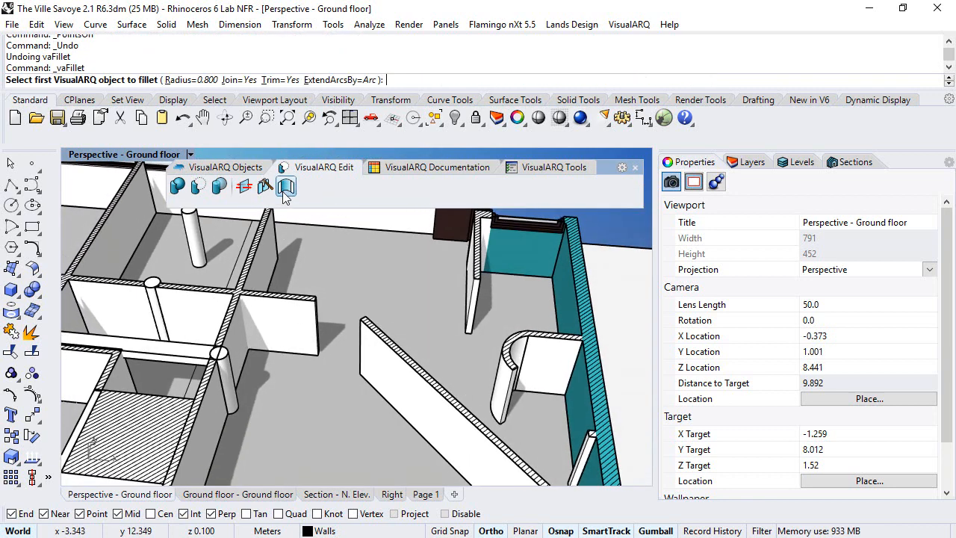
click(287, 187)
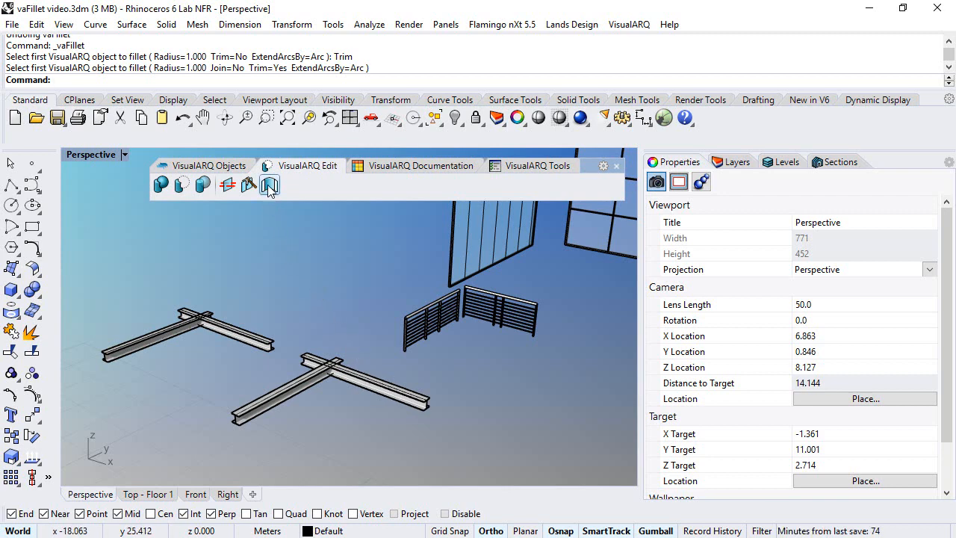
Fillet the two crossing beams with Trim=No, keeping the original beams untrimmed.
click(269, 185)
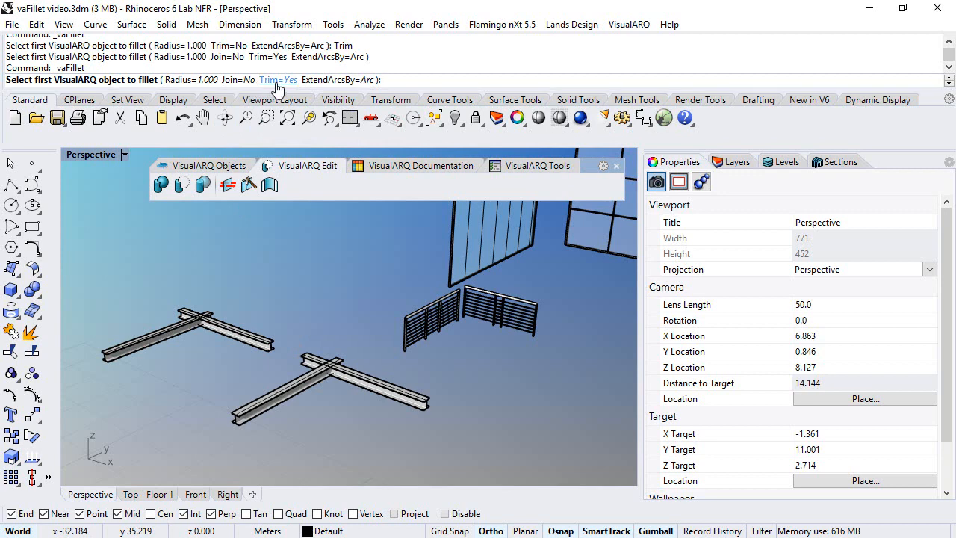
click(278, 81)
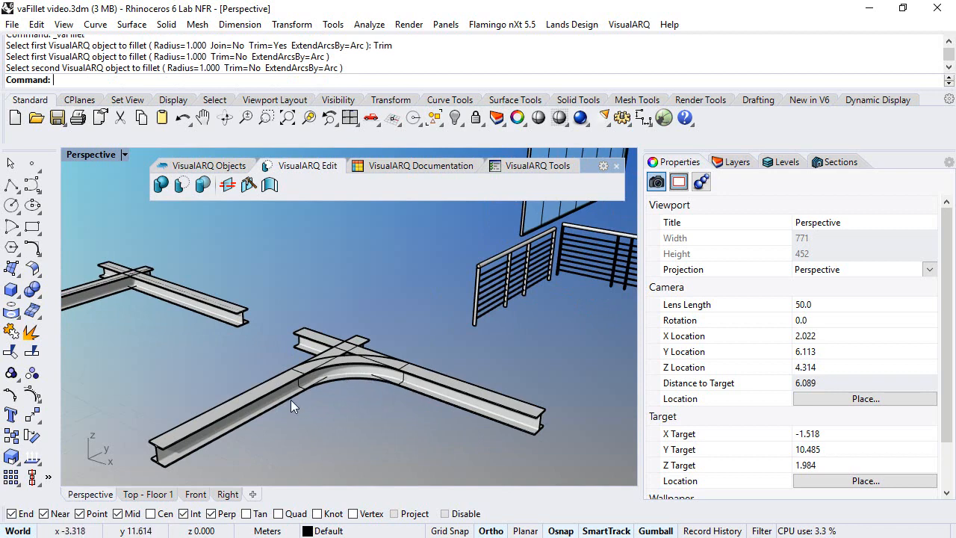
mouse_move(332, 352)
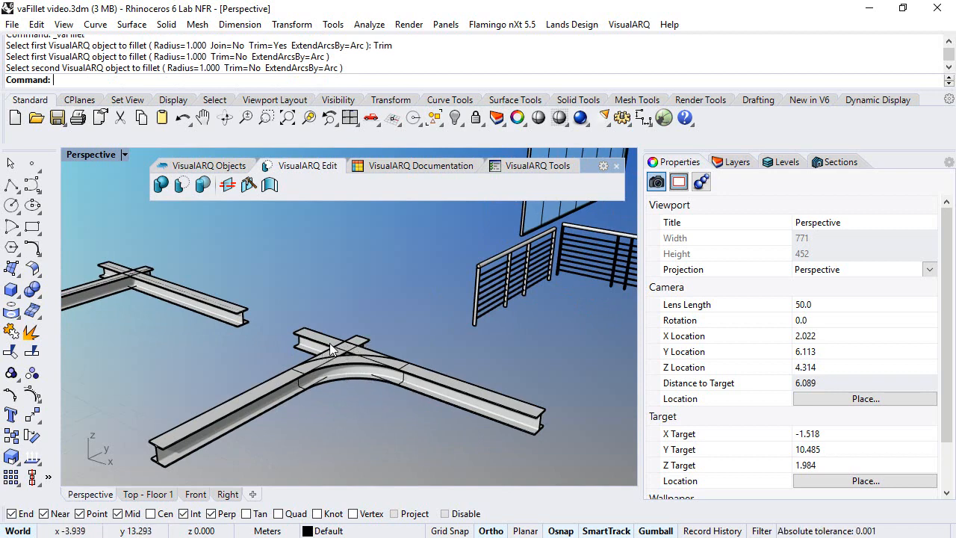
drag(336, 359, 396, 308)
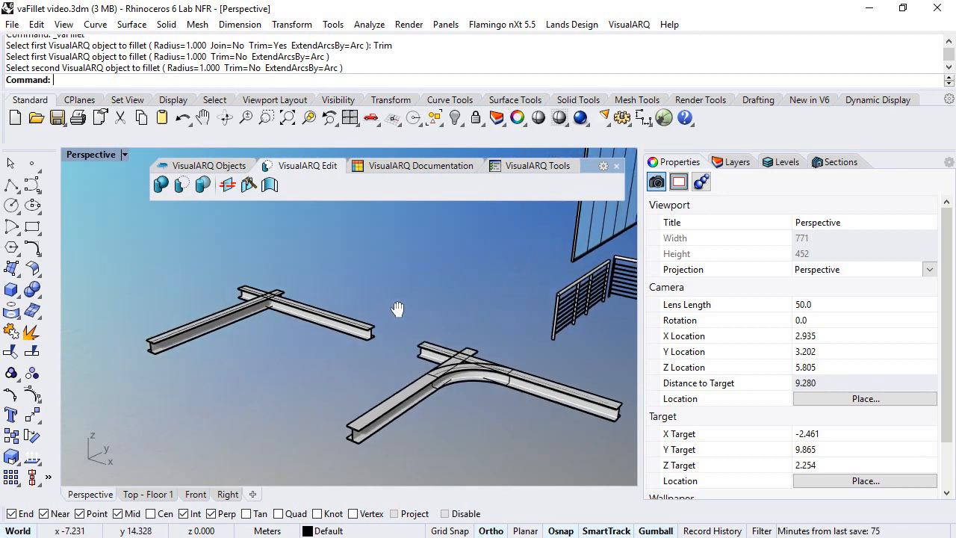
click(269, 185)
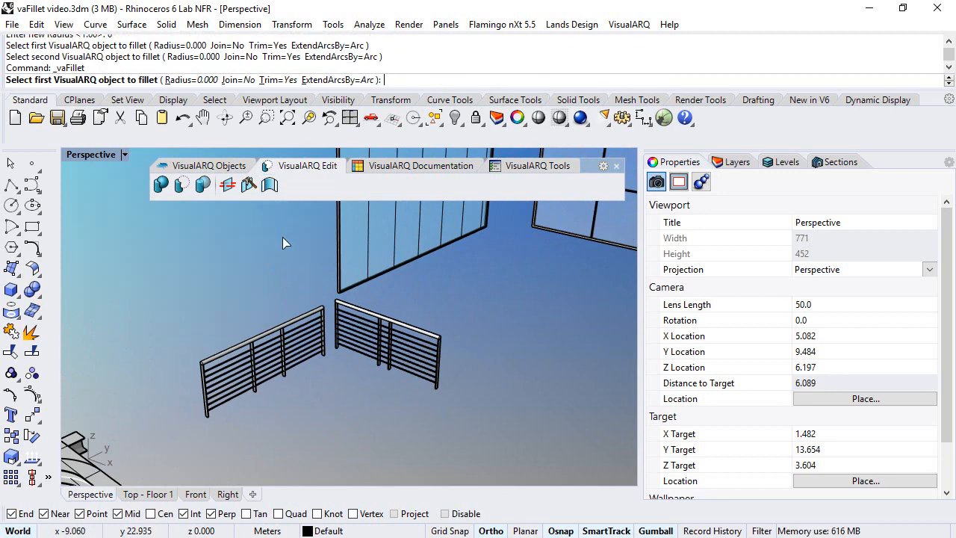
Pick the first railing for the zero-radius fillet.
click(261, 359)
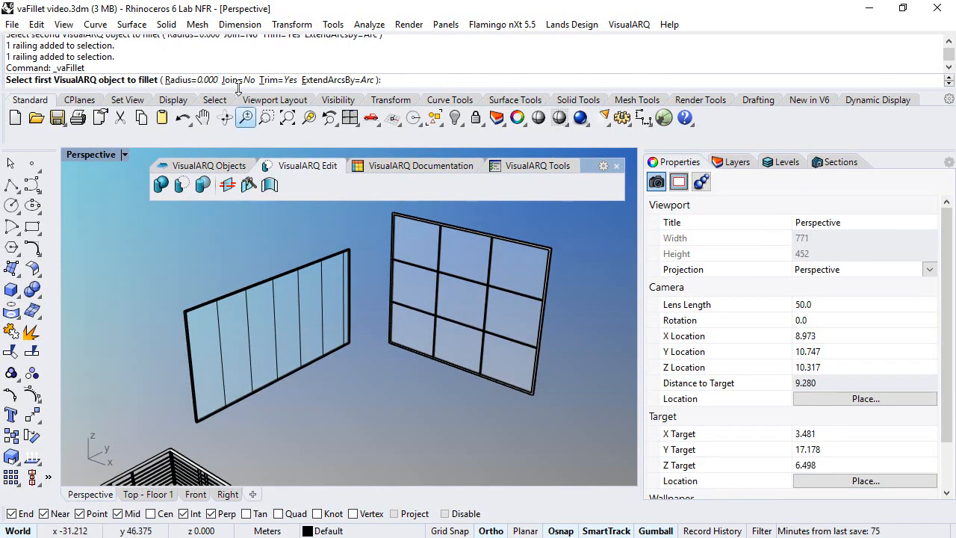
Set the curtain-wall fillet to Join=Yes with radius 1.
click(236, 81)
text(1)
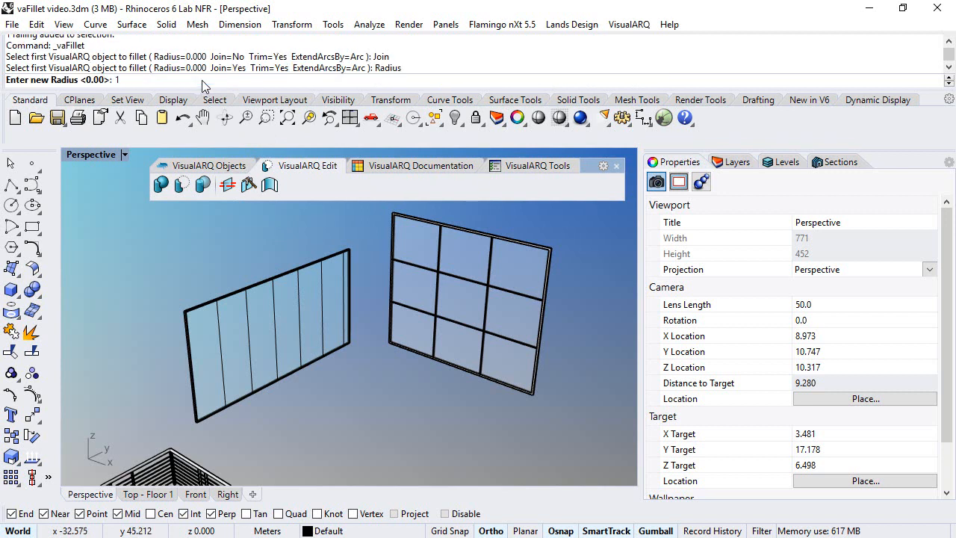
key(Enter)
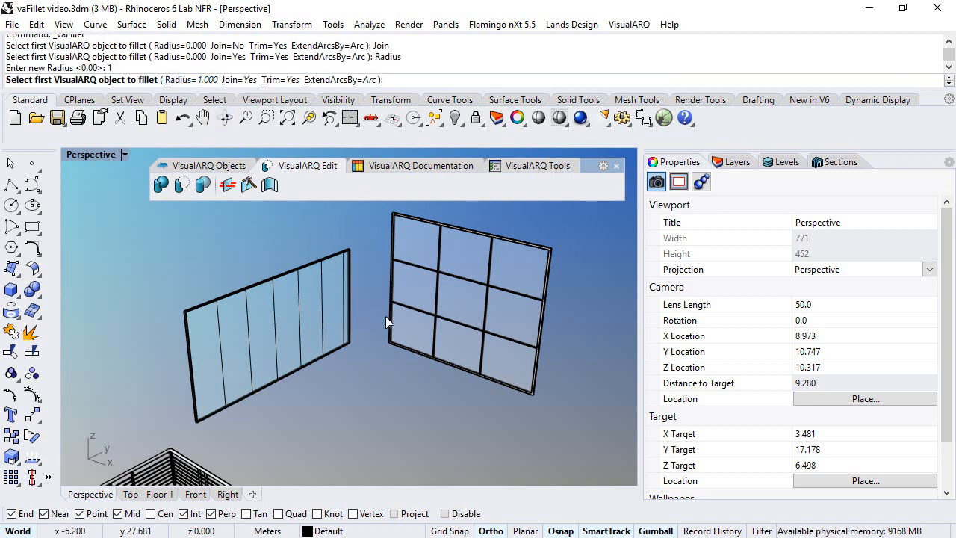
mouse_move(416, 377)
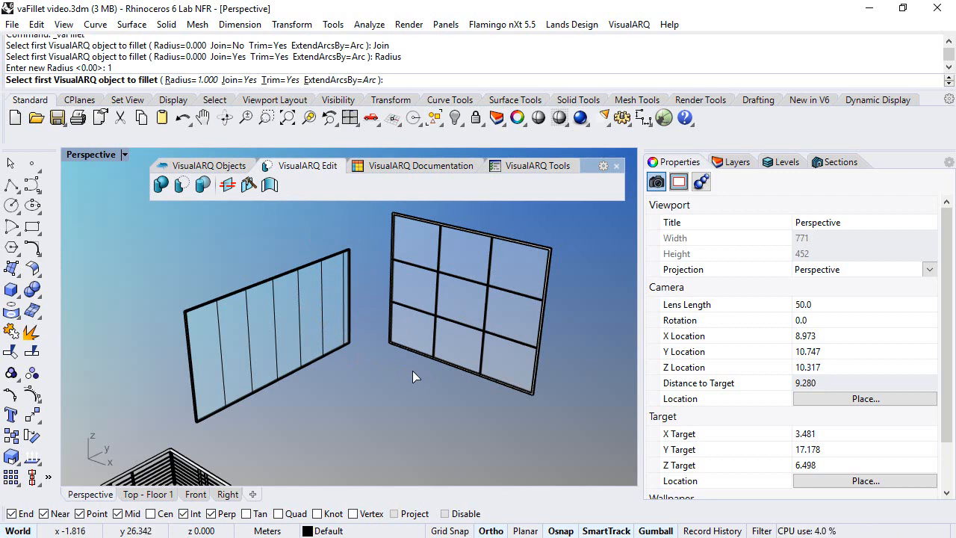